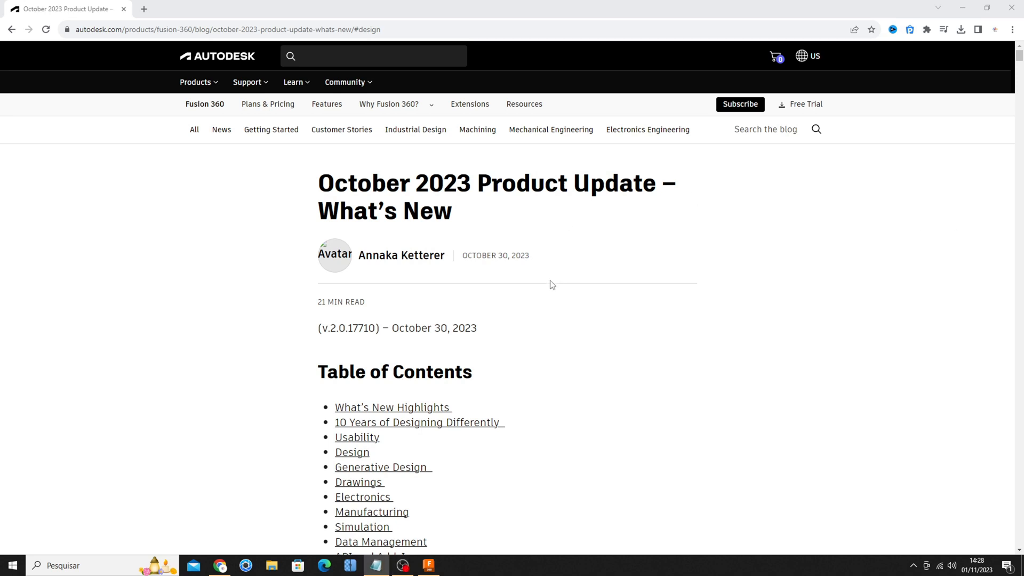
Step: Scroll the October 2023 What's New post to the Design > New Fasteners Library section
{"action": "scroll", "scroll_direction": "down", "scroll_amount": 3}
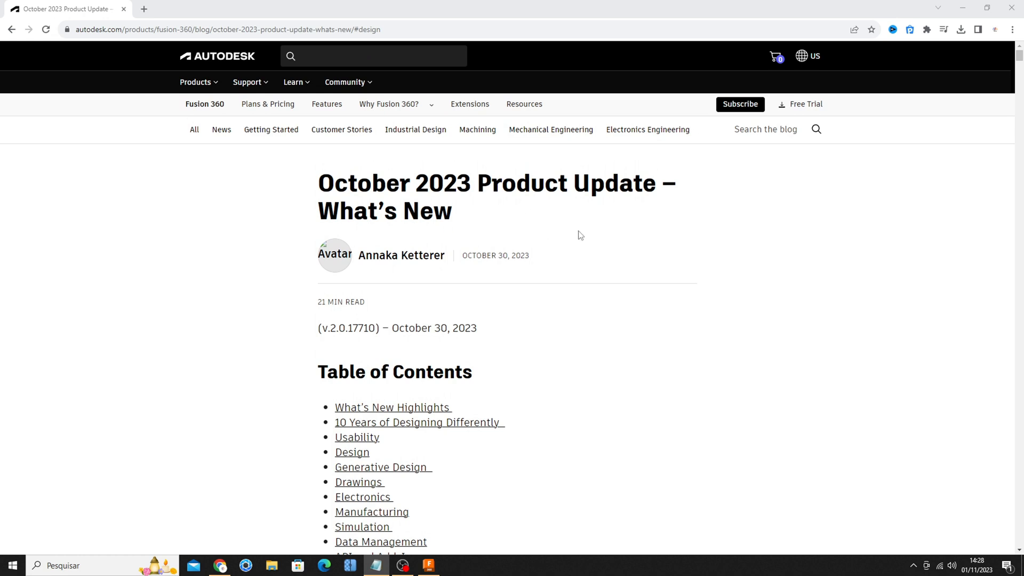
{"action": "left_click", "coordinate": [119, 29]}
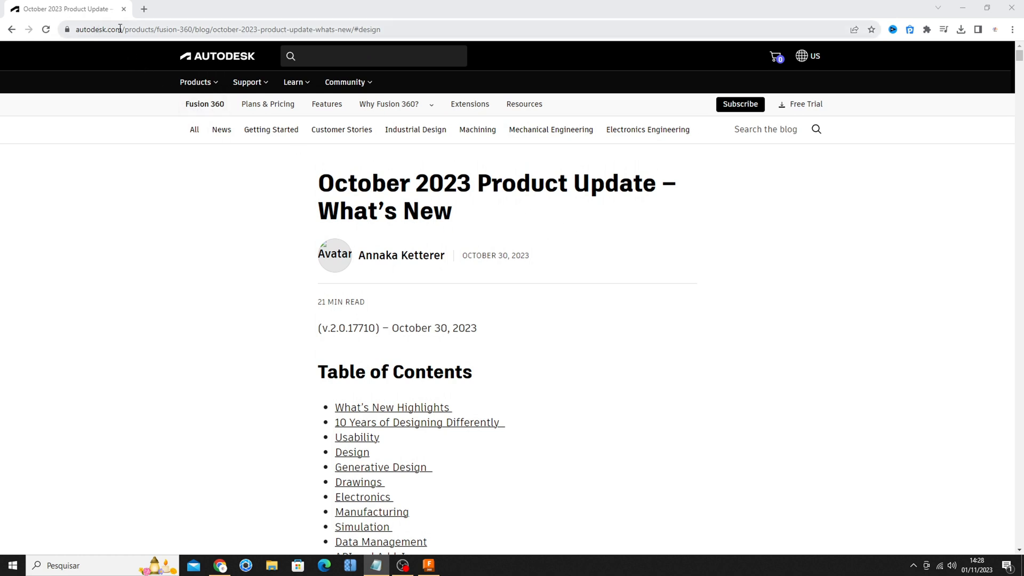
{"action": "mouse_move", "coordinate": [401, 255]}
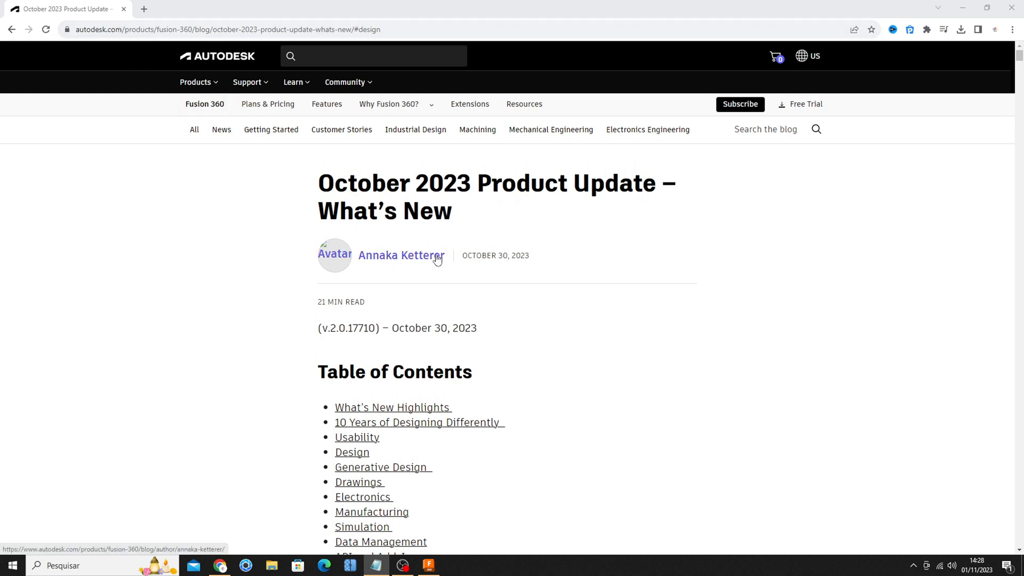
{"action": "scroll", "scroll_direction": "down", "scroll_amount": 3}
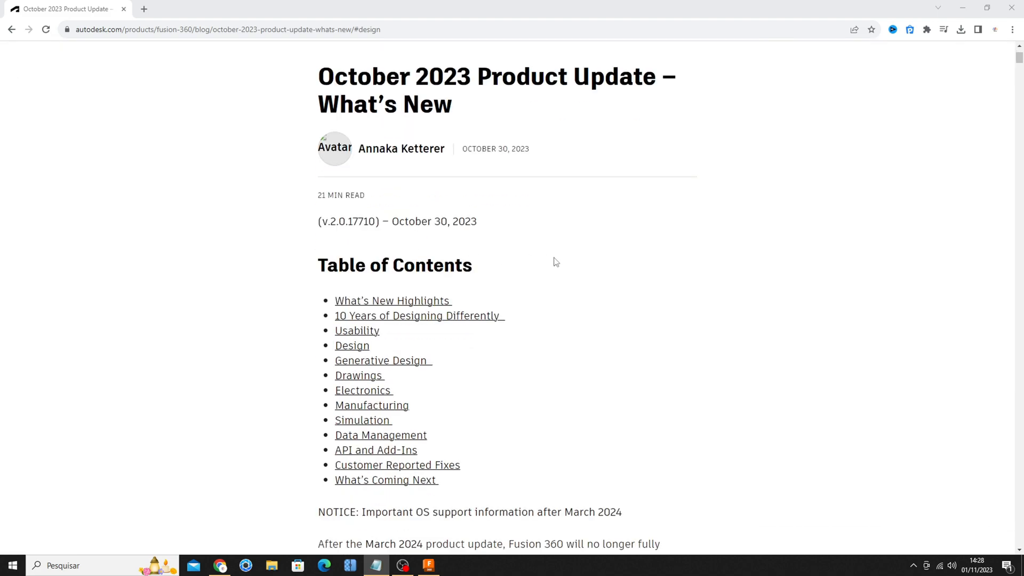
{"action": "mouse_move", "coordinate": [352, 346]}
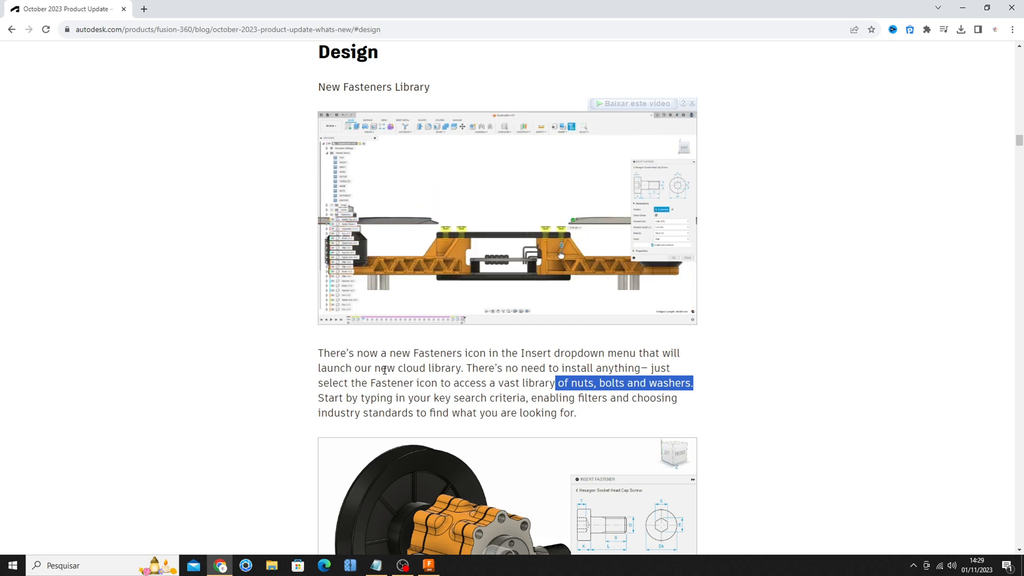
{"action": "scroll", "scroll_direction": "down", "scroll_amount": 3}
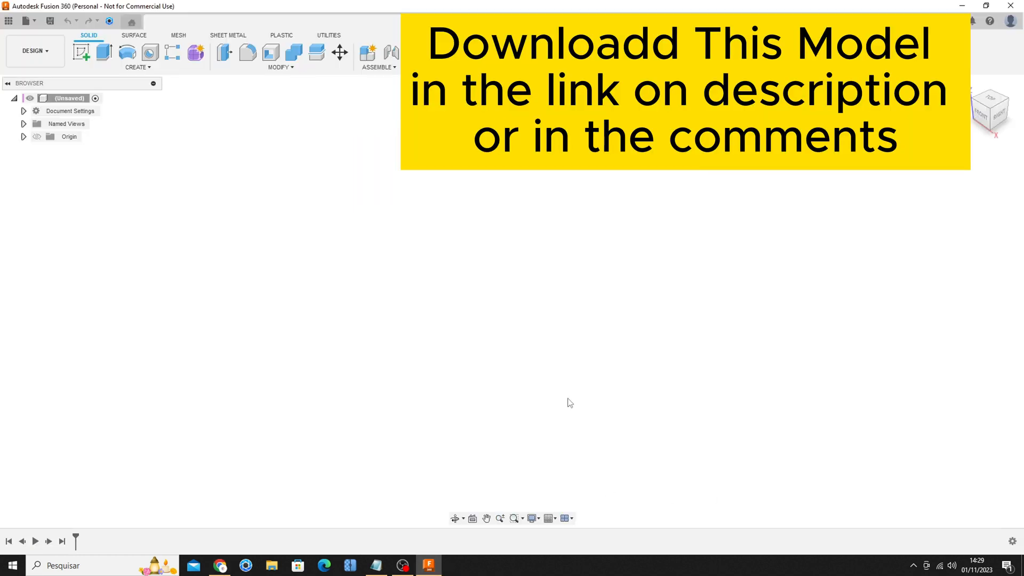
{"action": "mouse_move", "coordinate": [469, 197]}
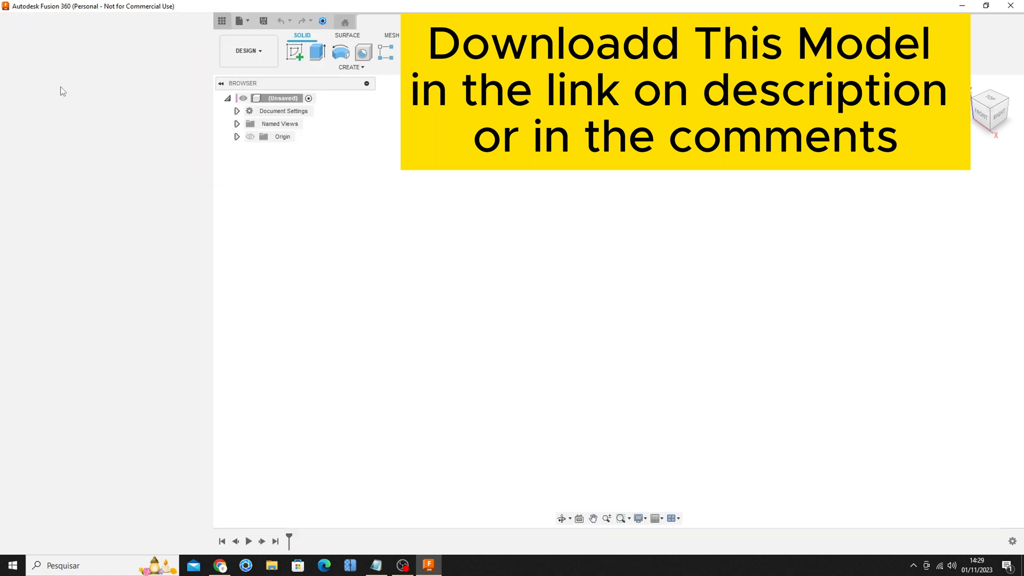
Step: Open the saved '171' bracket design from the Data Panel's design list
{"action": "left_click", "coordinate": [221, 21]}
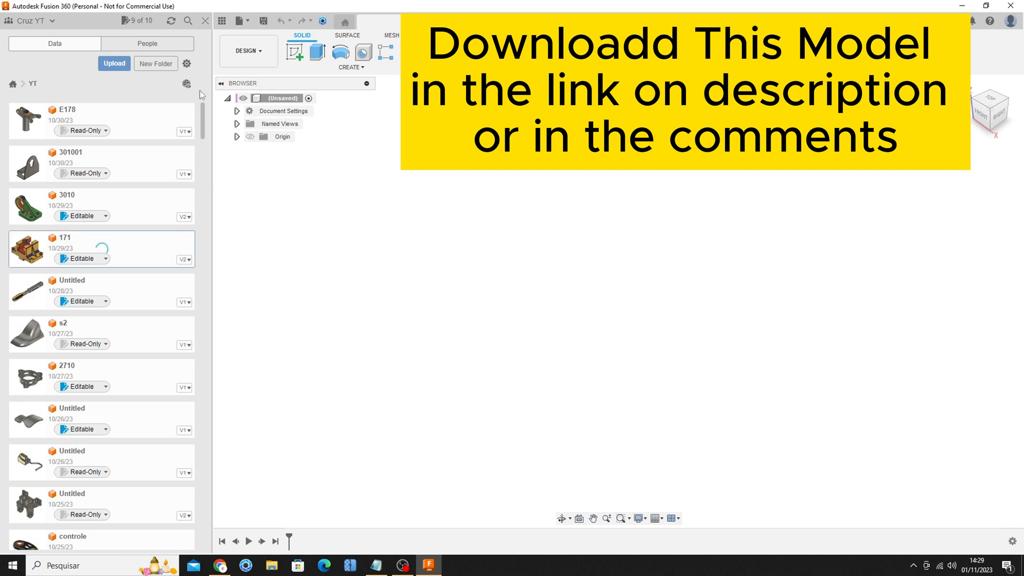
{"action": "double_click", "coordinate": [28, 249]}
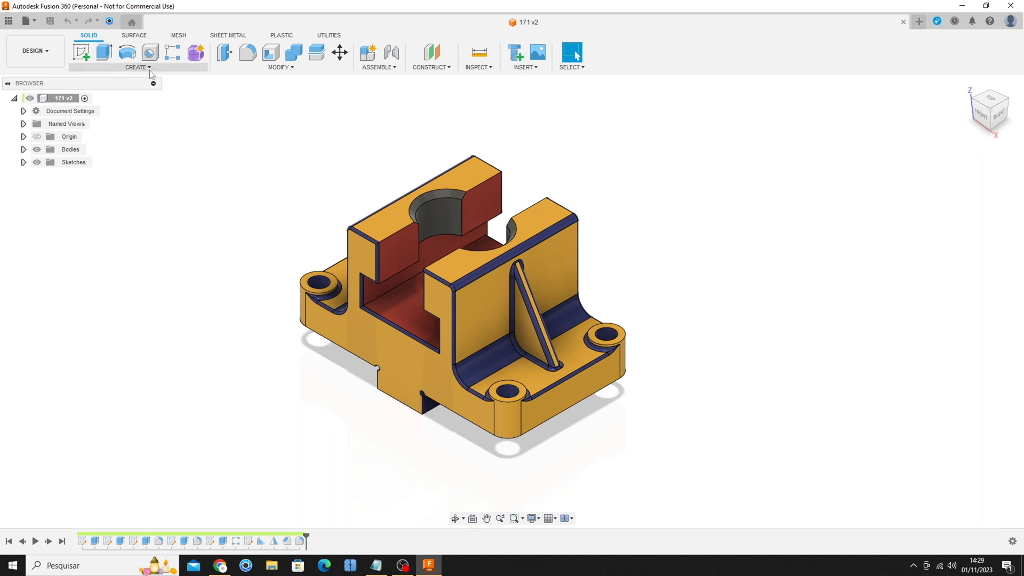
{"action": "mouse_move", "coordinate": [515, 52]}
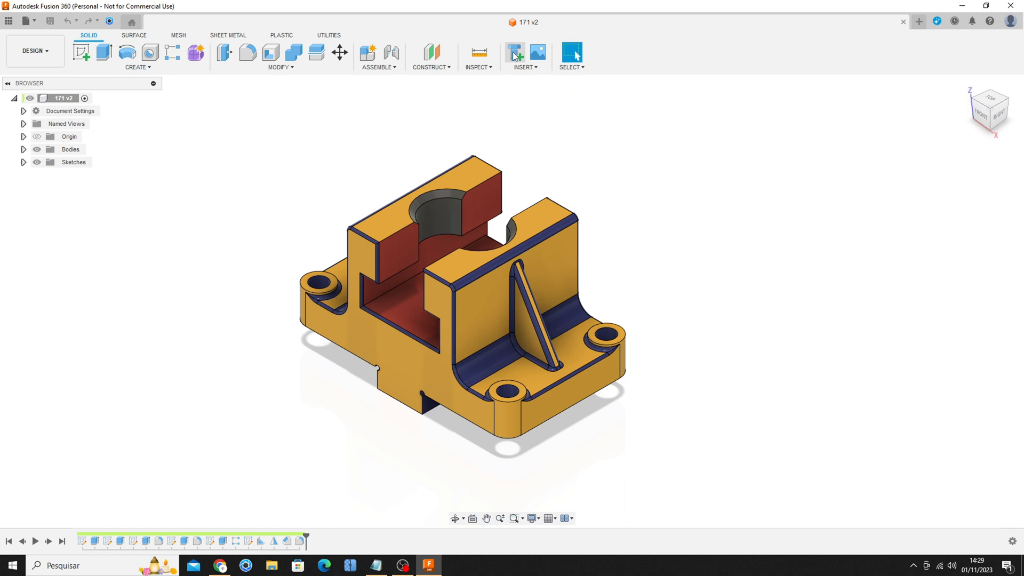
Step: Open Insert Fastener and filter the library to the ISO / Metric standard
{"action": "left_click", "coordinate": [514, 52]}
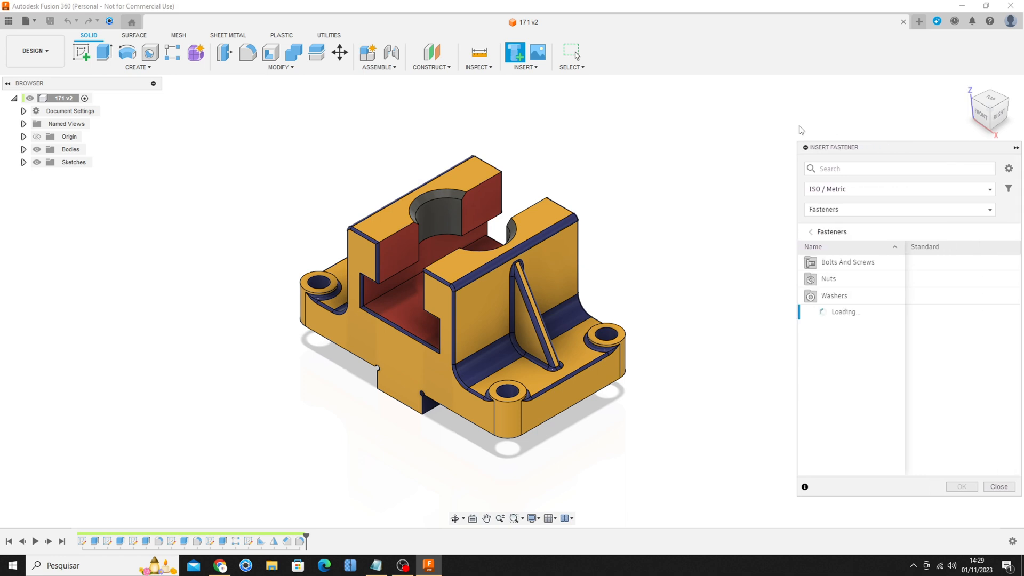
{"action": "left_click", "coordinate": [900, 189]}
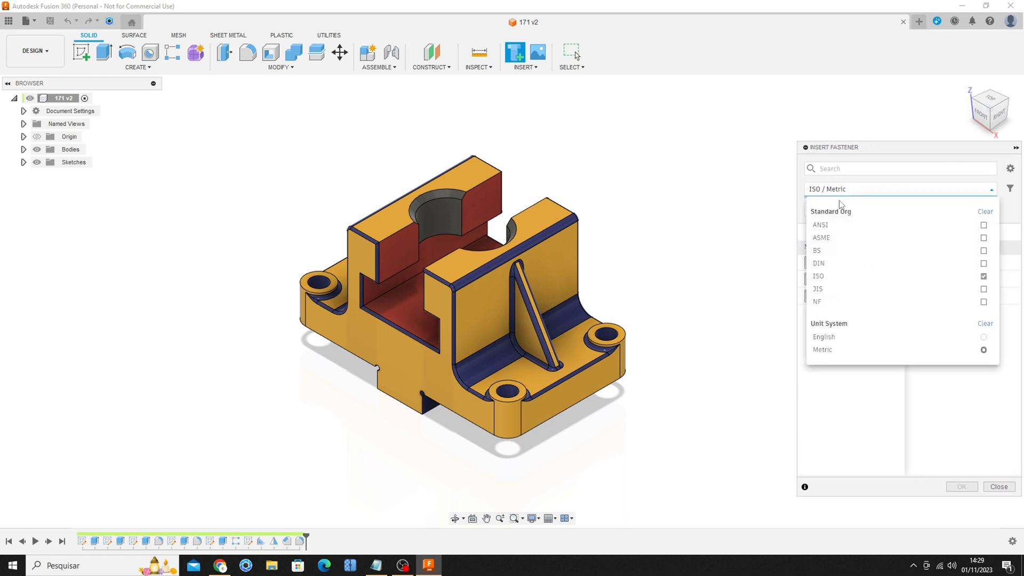
{"action": "mouse_move", "coordinate": [833, 337]}
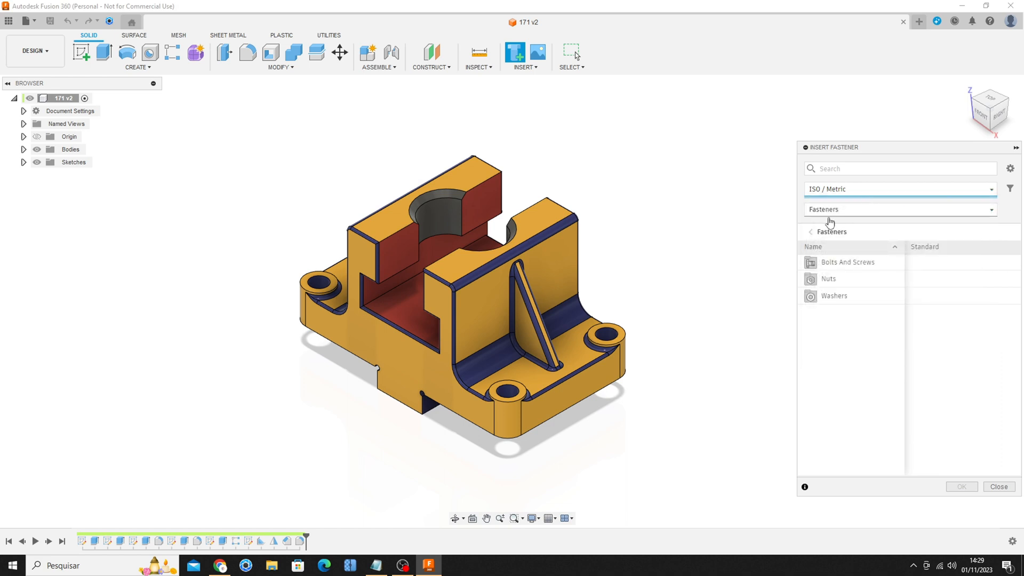
{"action": "left_click", "coordinate": [900, 209]}
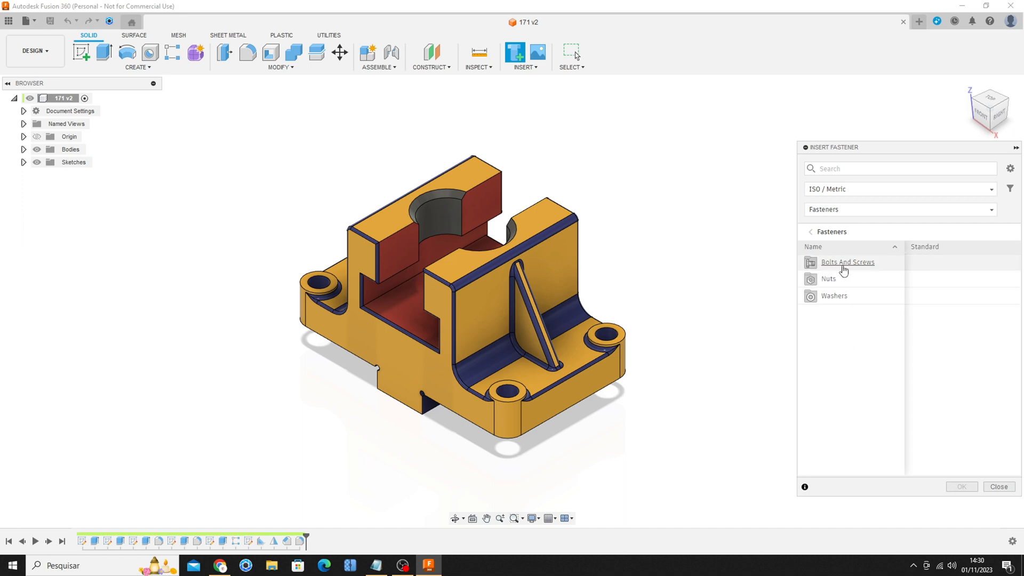
Step: Insert ISO 4016 M18 × 80 hexagon head bolts into all four corner mounting holes
{"action": "left_click", "coordinate": [847, 262]}
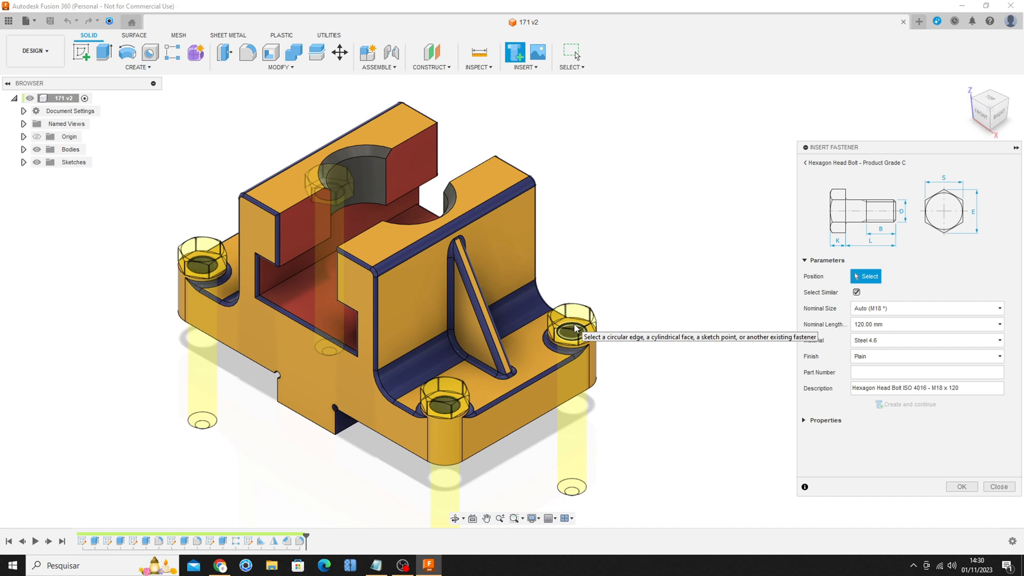
{"action": "left_click", "coordinate": [573, 328]}
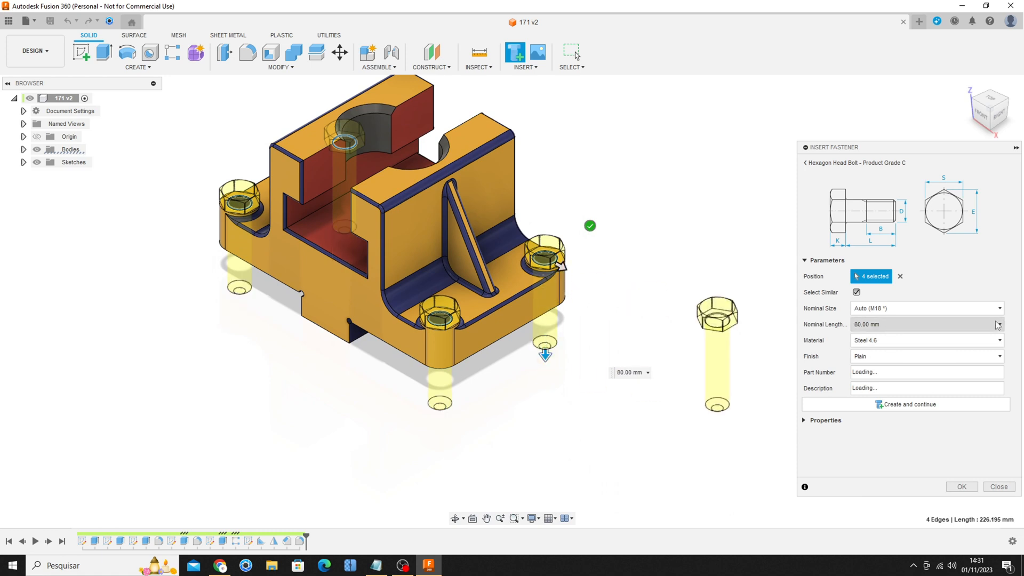
{"action": "left_click", "coordinate": [995, 325]}
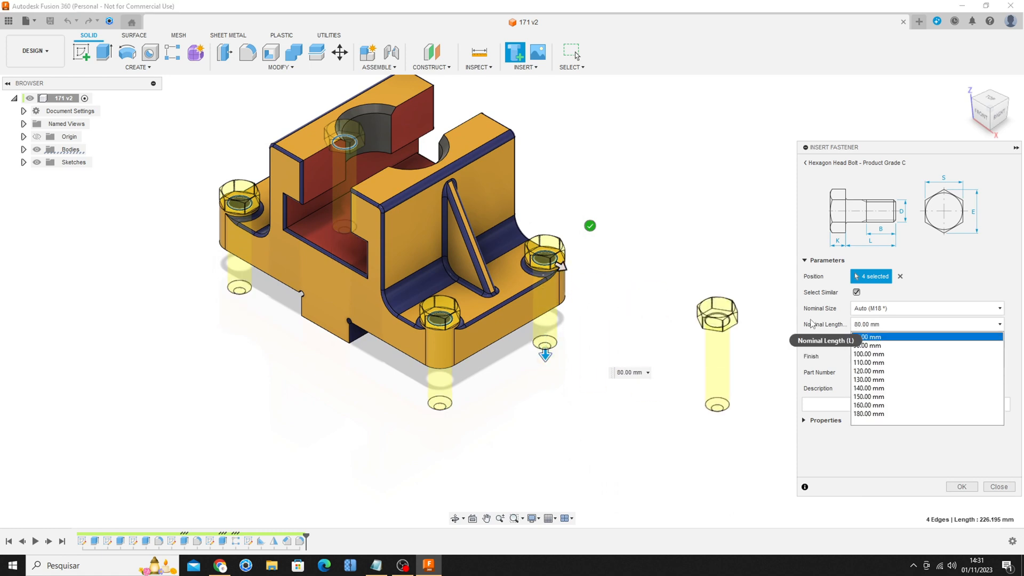
{"action": "left_click", "coordinate": [871, 337]}
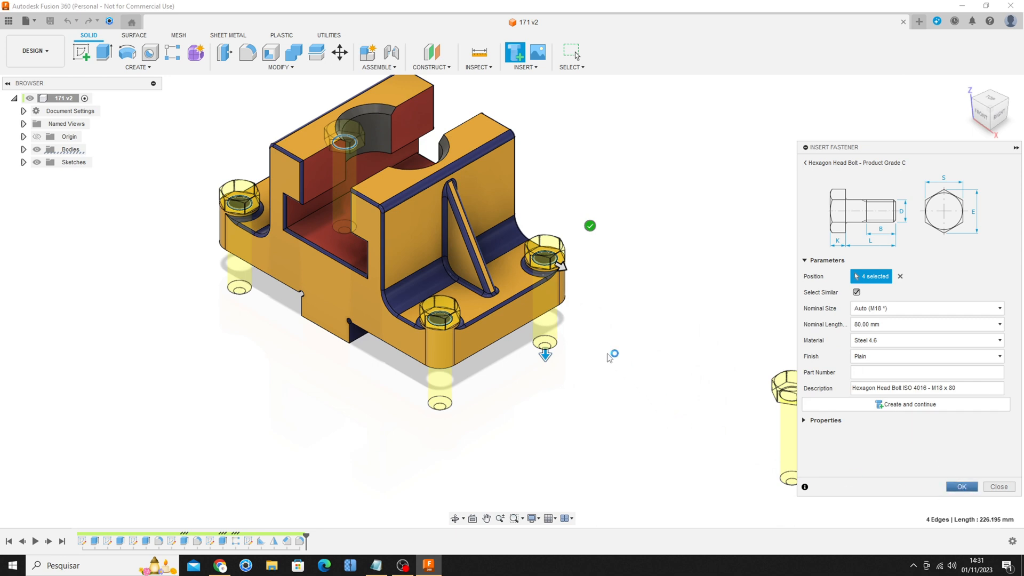
{"action": "left_click", "coordinate": [960, 487]}
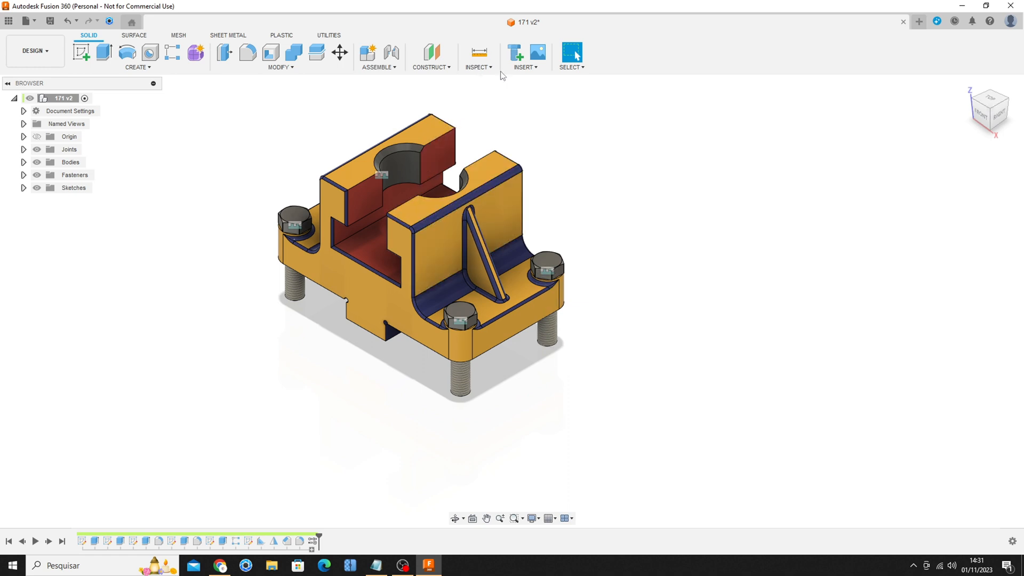
Step: Add Hex High Nut Style 2 A And B nuts onto the bolt ends
{"action": "left_click", "coordinate": [515, 53]}
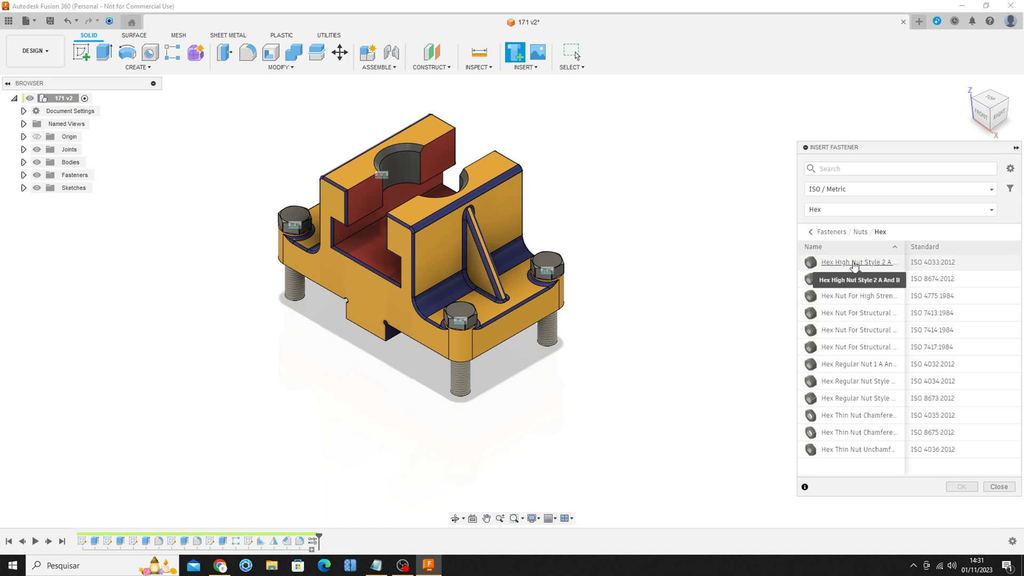
{"action": "double_click", "coordinate": [858, 262]}
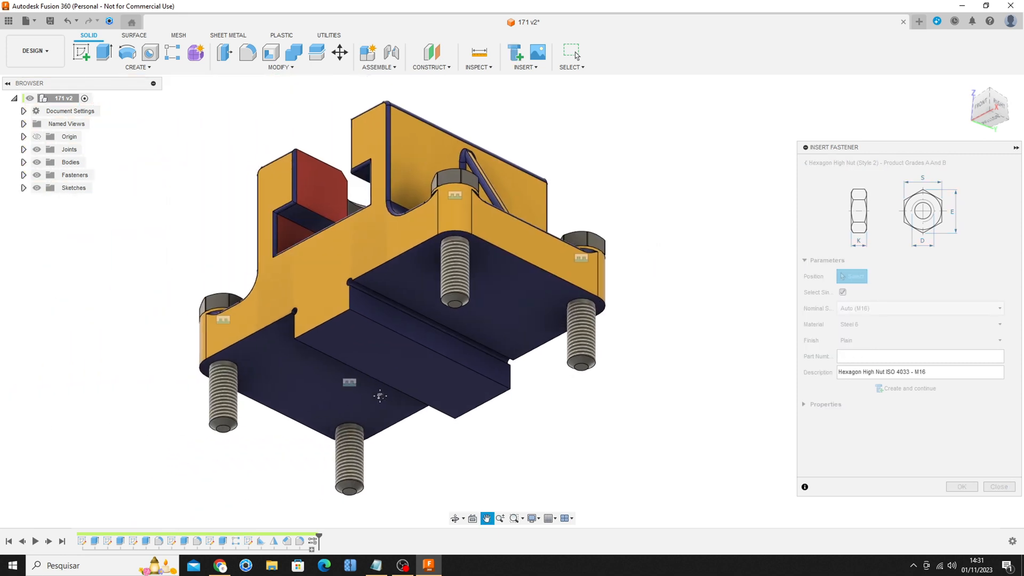
{"action": "left_click", "coordinate": [583, 308]}
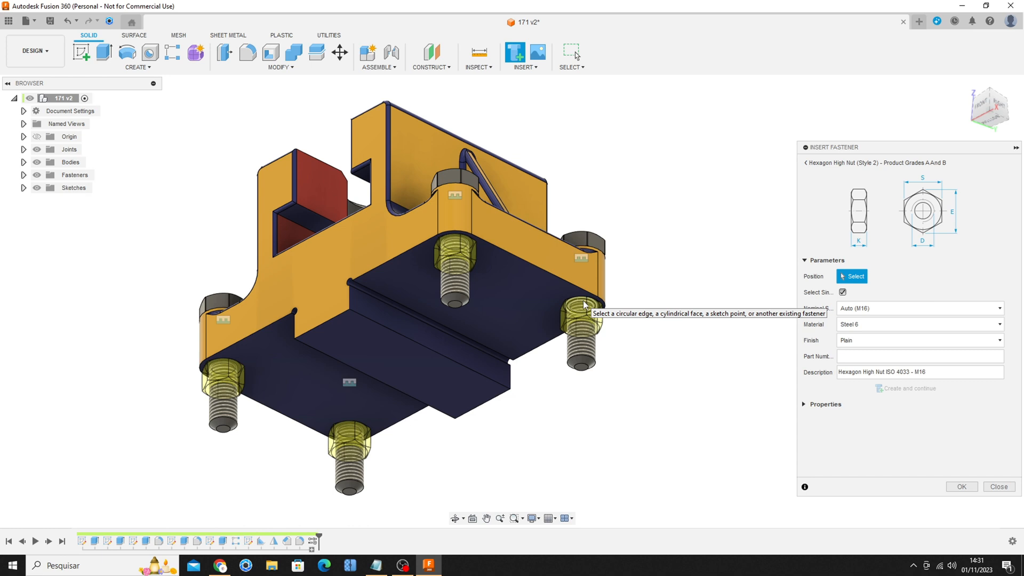
{"action": "left_click", "coordinate": [583, 304]}
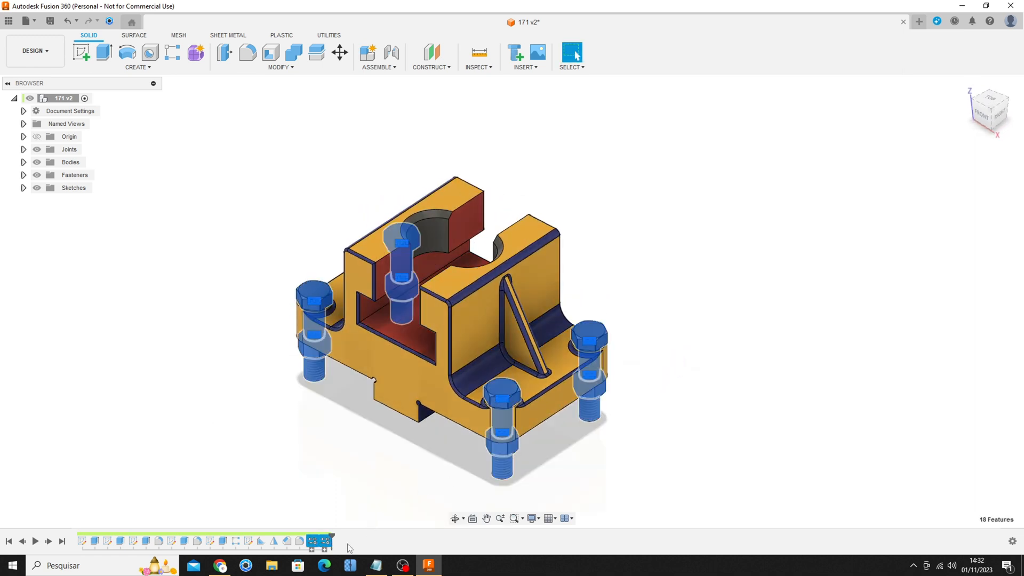
Step: Delete the fastener group with all its bolts and nuts, then edit the mounting-hole sketch
{"action": "left_click", "coordinate": [319, 541]}
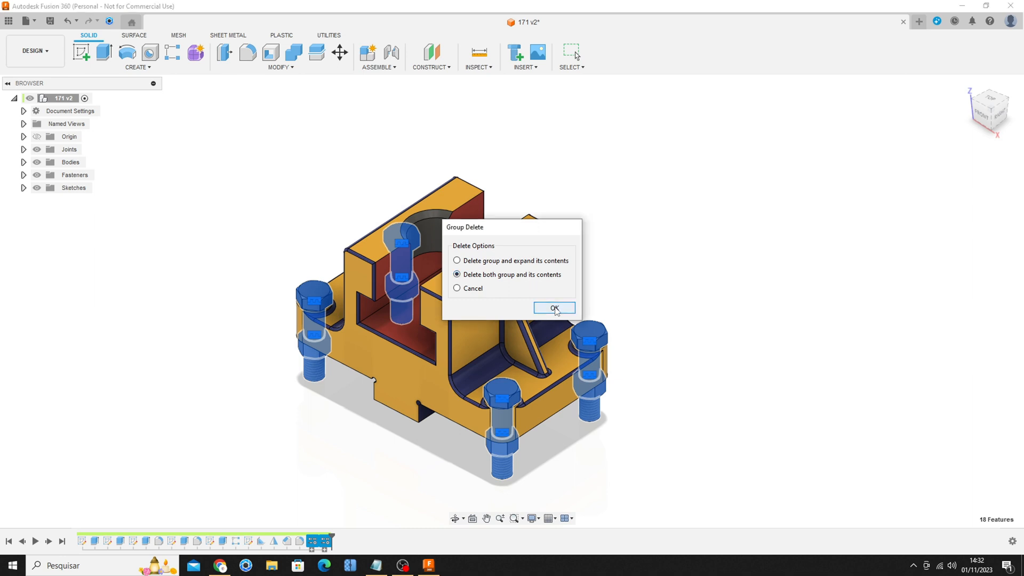
{"action": "left_click", "coordinate": [554, 308]}
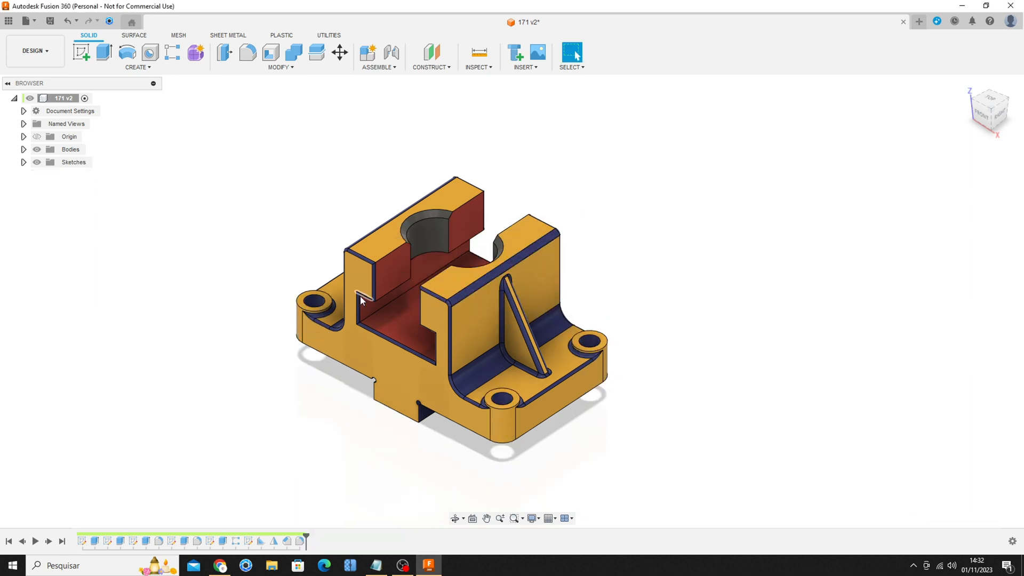
{"action": "left_click", "coordinate": [80, 52]}
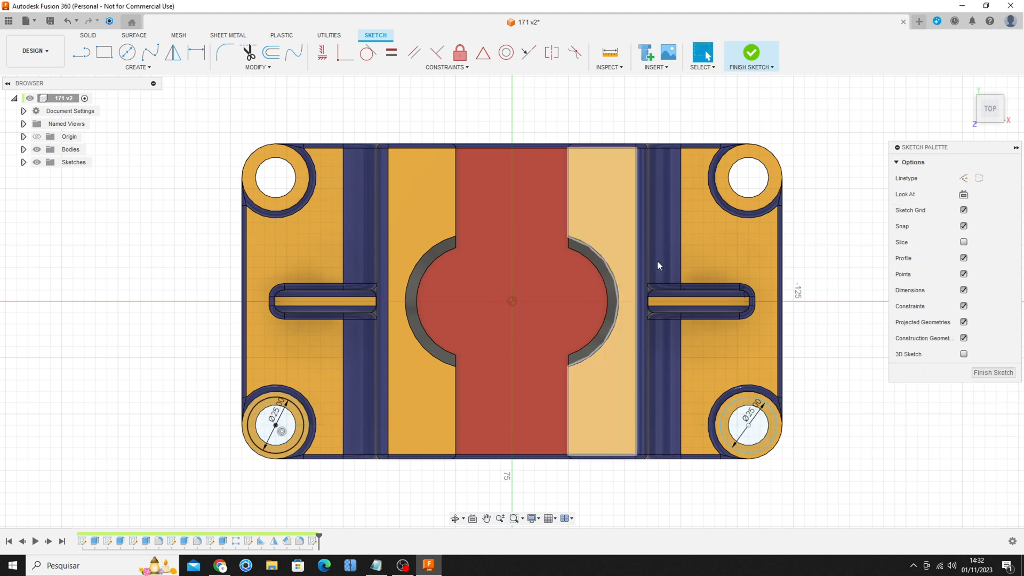
Step: Finish the mounting-hole sketch and return to solid design
{"action": "left_click", "coordinate": [750, 52]}
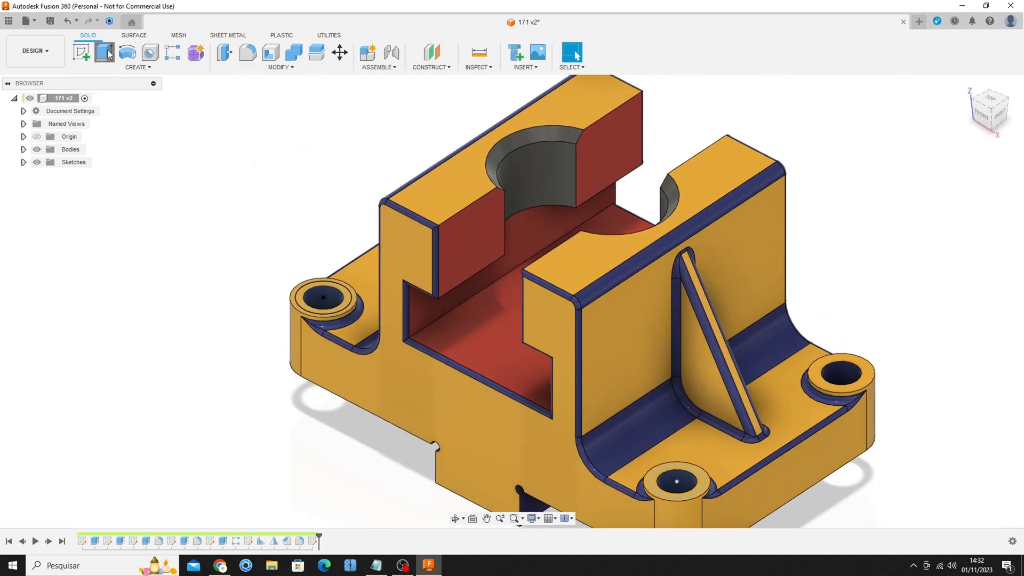
Step: Extrude-cut the 25 mm circles 10 mm into the base to counterbore the holes
{"action": "left_click", "coordinate": [104, 53]}
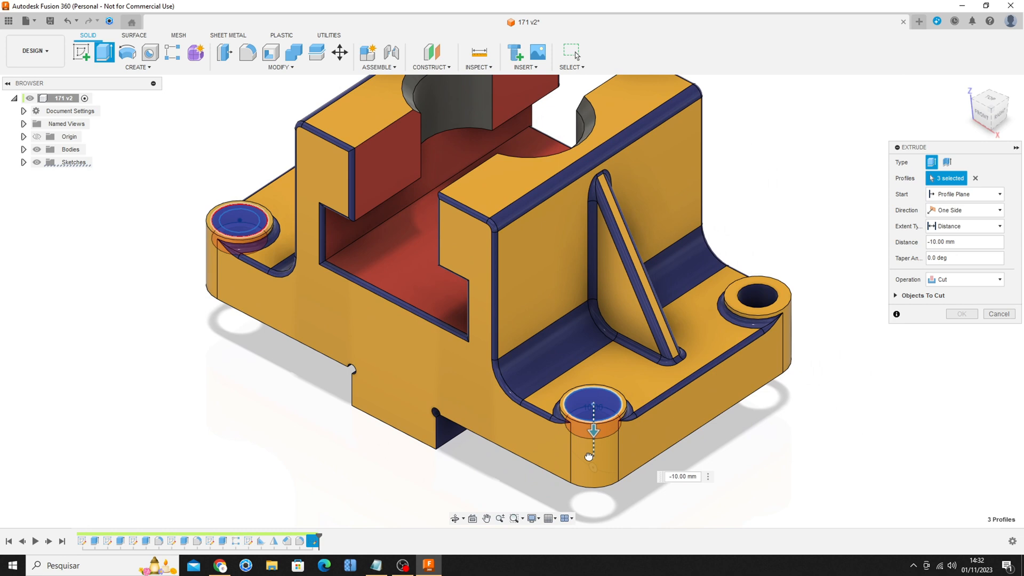
{"action": "left_click", "coordinate": [960, 313]}
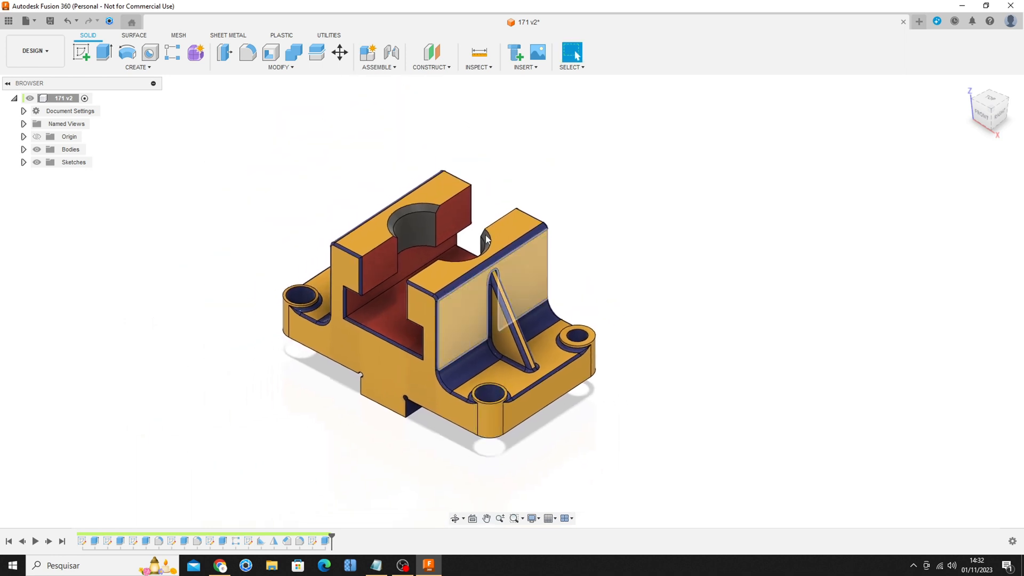
Step: Pick Hexagon Head Bolt - Product Grade C from Bolts And Screws > Hex Head
{"action": "left_click", "coordinate": [515, 52]}
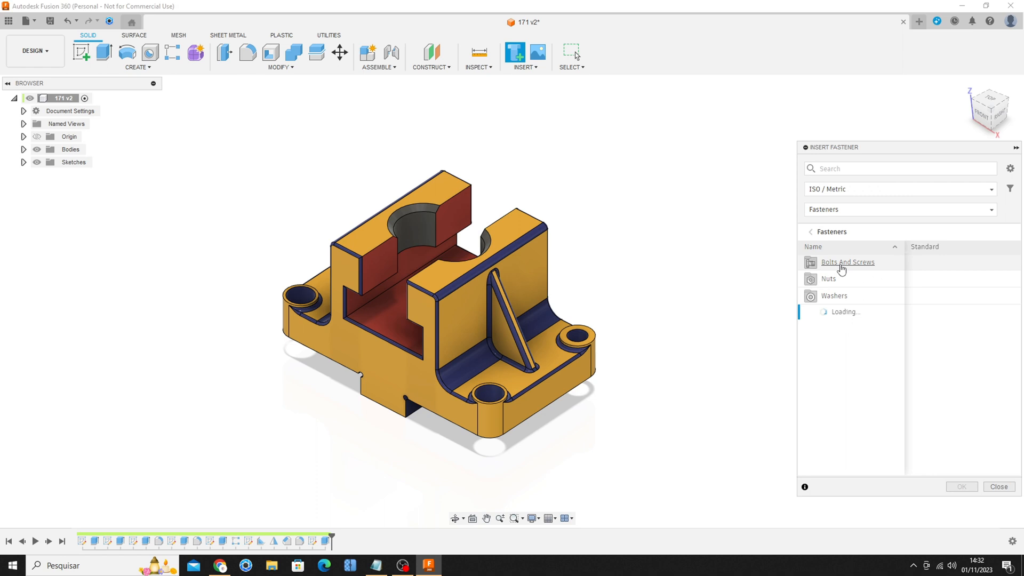
{"action": "left_click", "coordinate": [847, 262]}
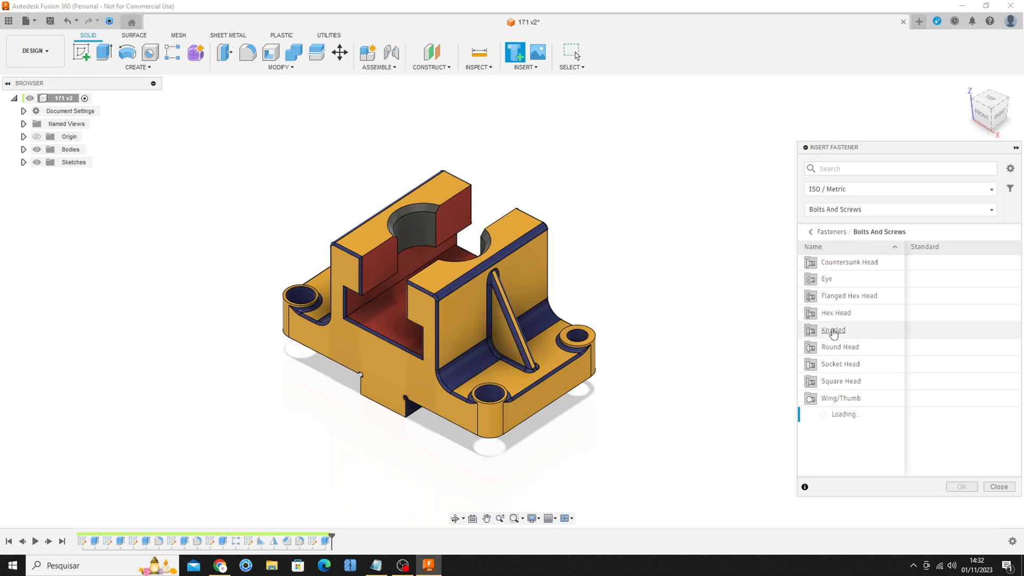
{"action": "mouse_move", "coordinate": [835, 313]}
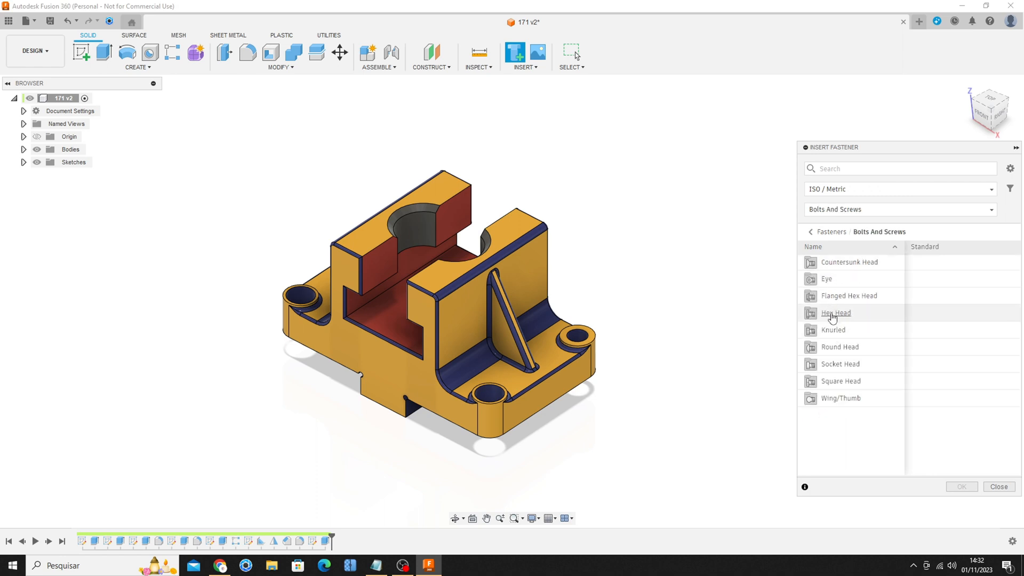
{"action": "left_click", "coordinate": [836, 313]}
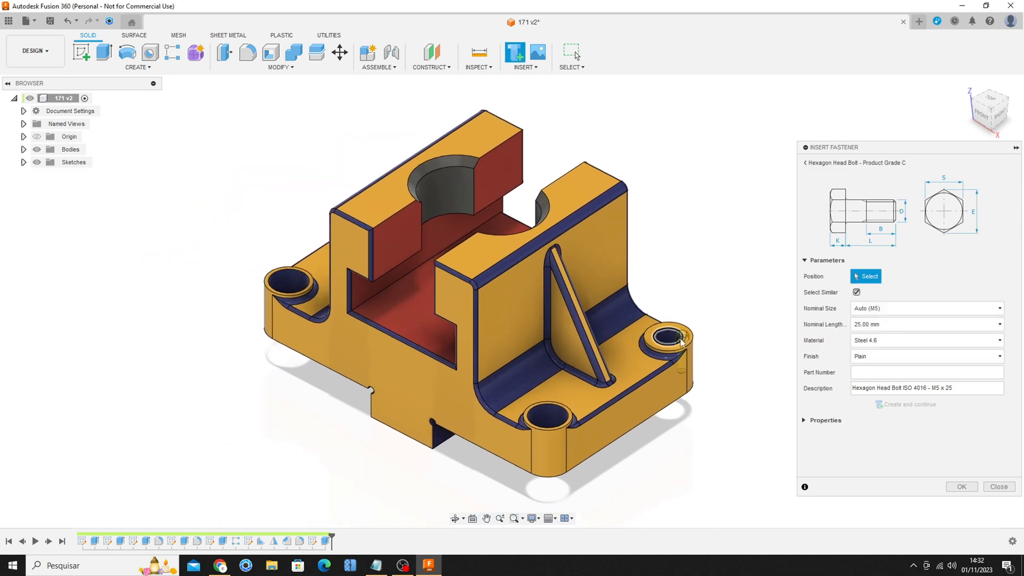
Step: Place bolts in the first mounting holes, create, then fill the remaining counterbored holes
{"action": "left_click", "coordinate": [665, 334]}
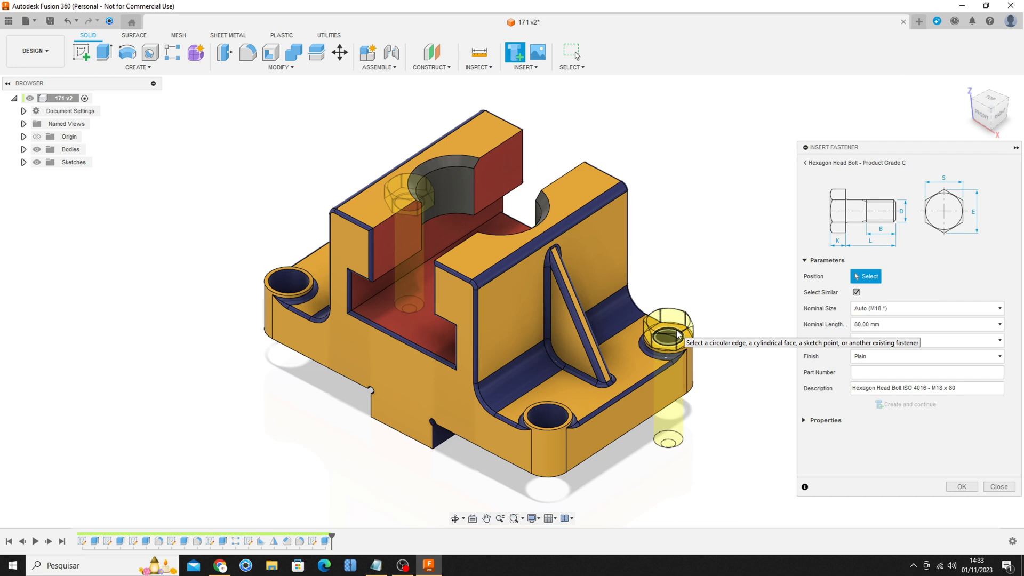
{"action": "left_click", "coordinate": [665, 337]}
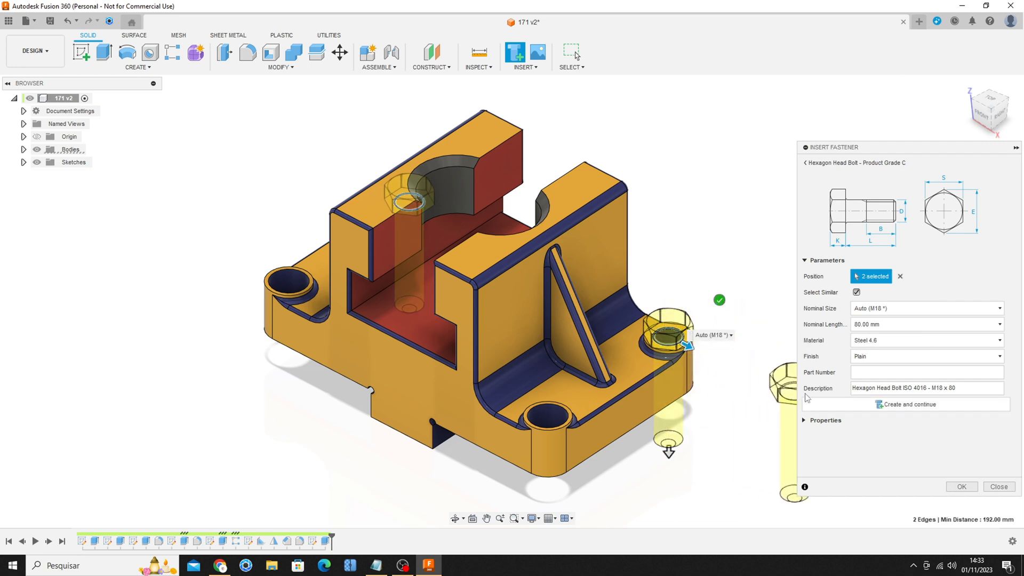
{"action": "mouse_move", "coordinate": [921, 412]}
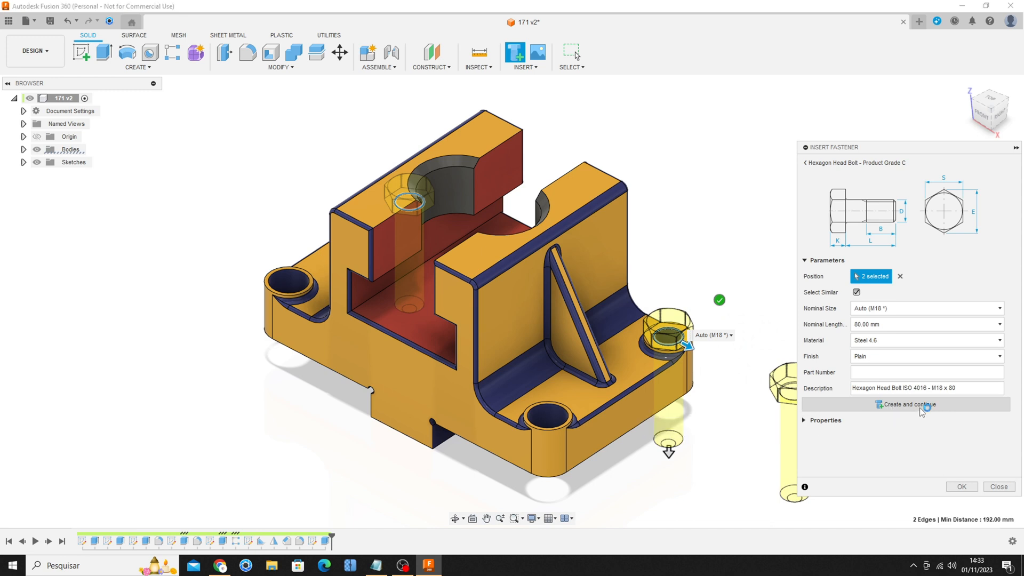
{"action": "left_click", "coordinate": [909, 404]}
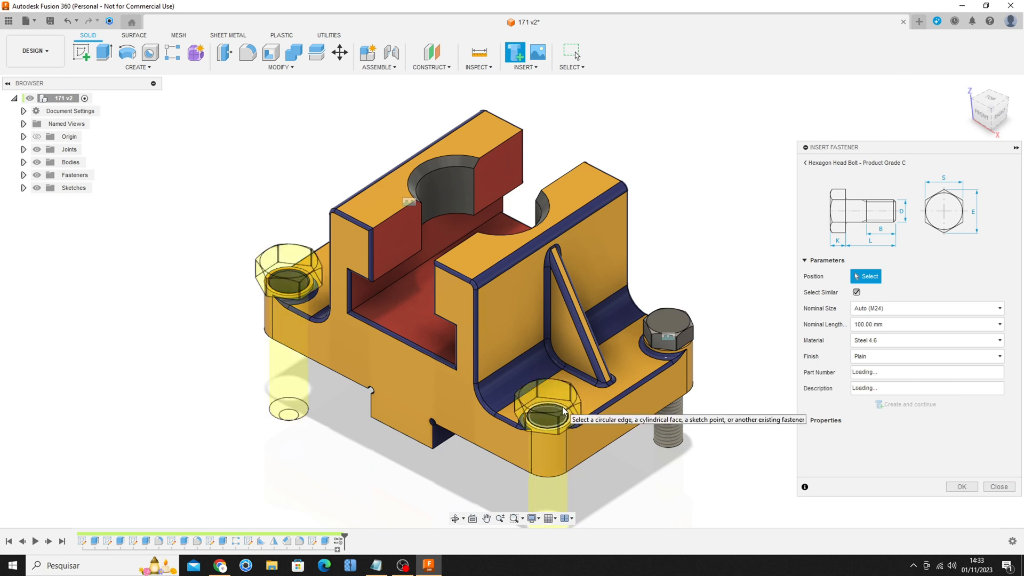
{"action": "left_click", "coordinate": [547, 411]}
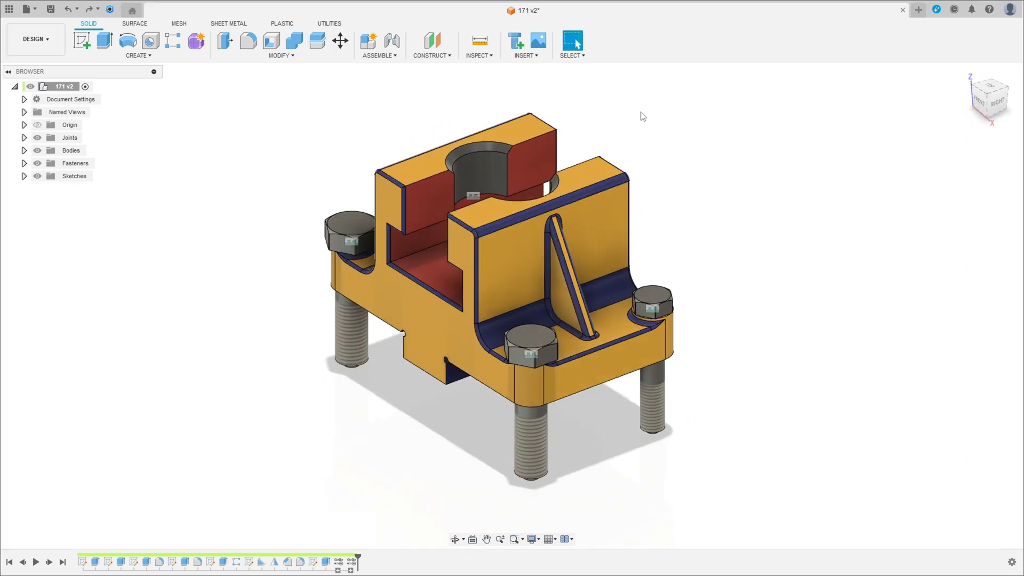
Step: Reopen the fastener library at Washers > Plain, listing five plain washer types
{"action": "left_click", "coordinate": [515, 39]}
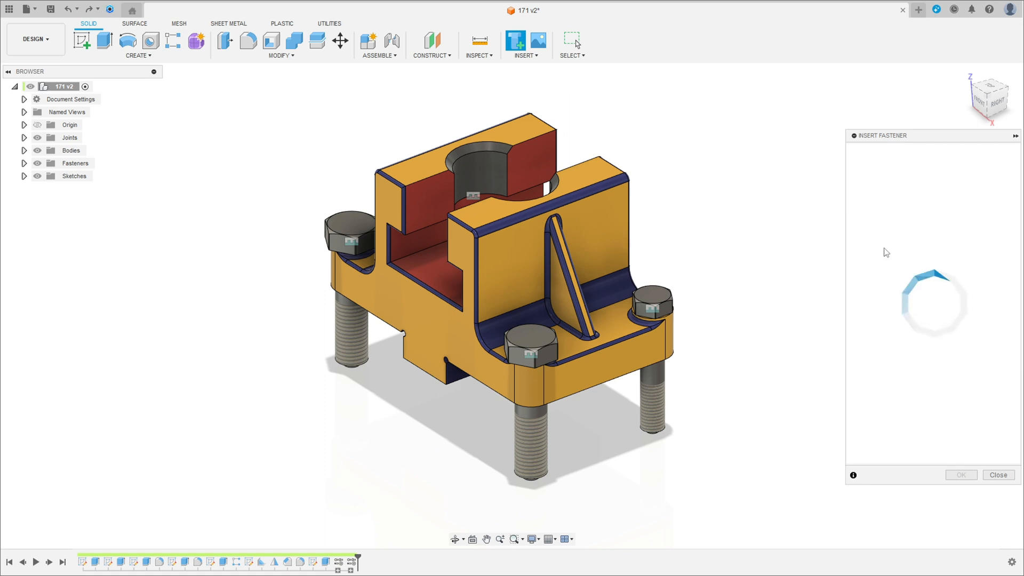
{"action": "left_click", "coordinate": [882, 284]}
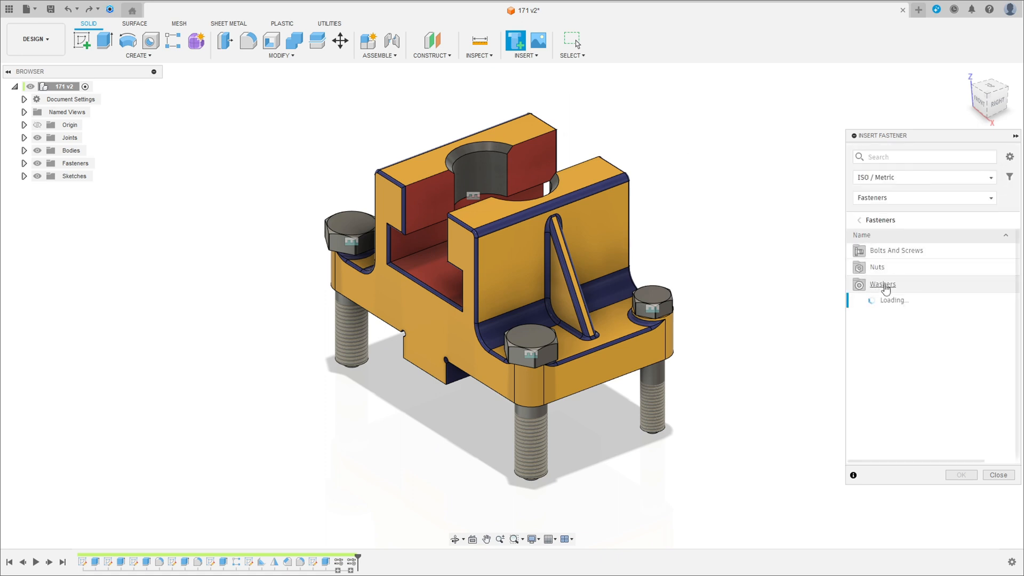
{"action": "left_click", "coordinate": [882, 284]}
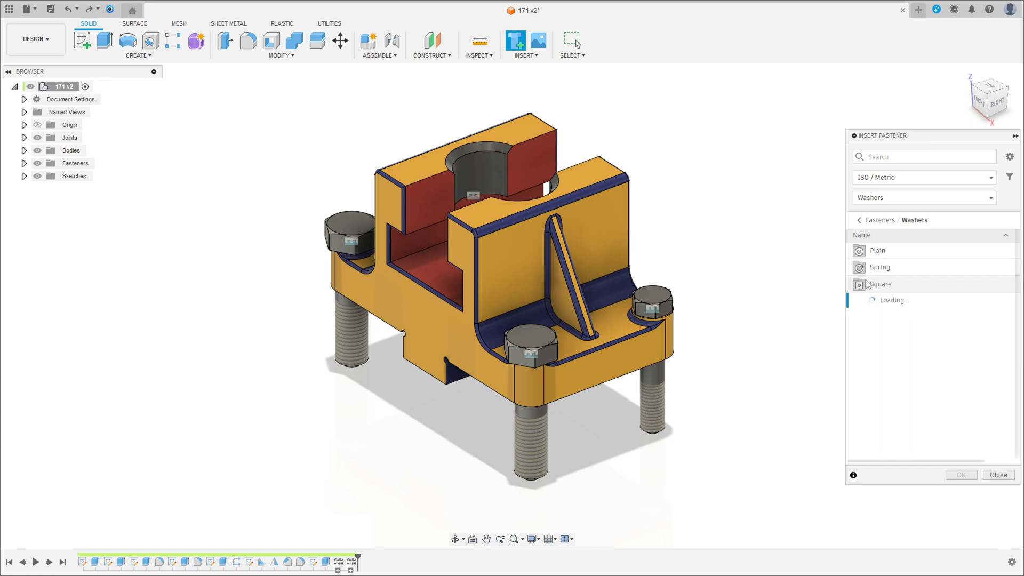
{"action": "left_click", "coordinate": [878, 250]}
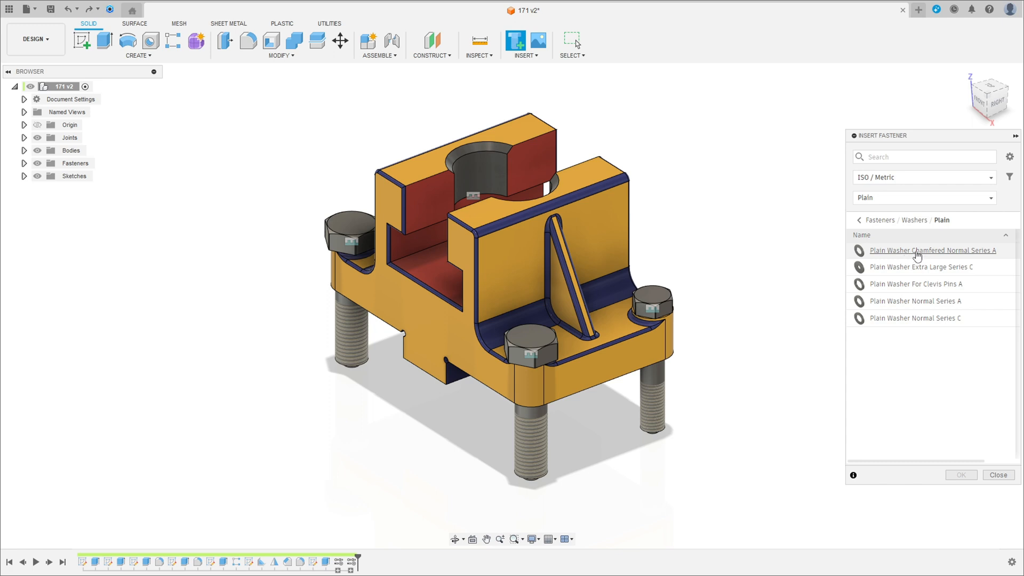
Step: Place ISO 7090 chamfered normal series A washers on the bolt shanks and review their dimensions
{"action": "left_click", "coordinate": [932, 250]}
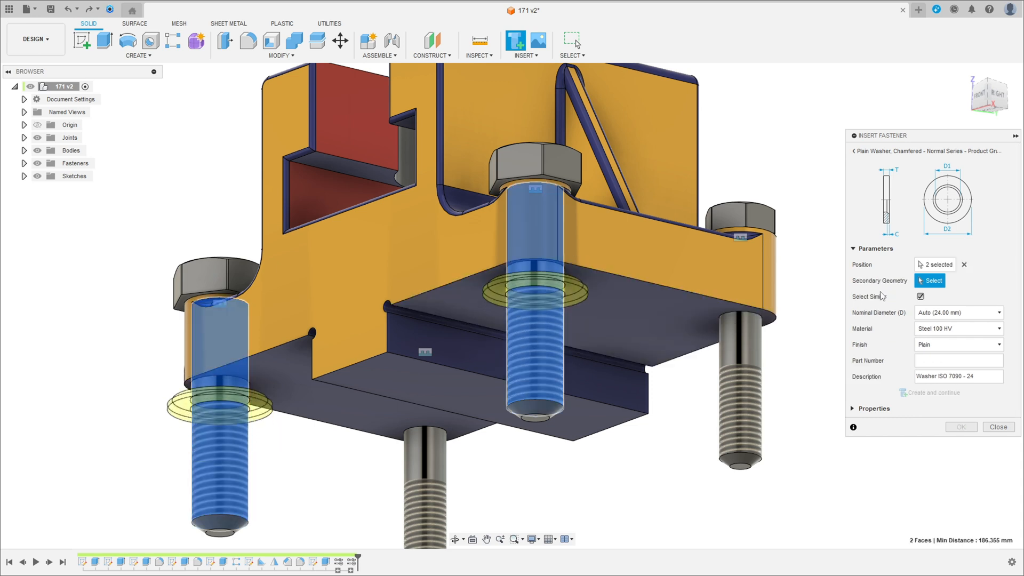
{"action": "mouse_move", "coordinate": [898, 286]}
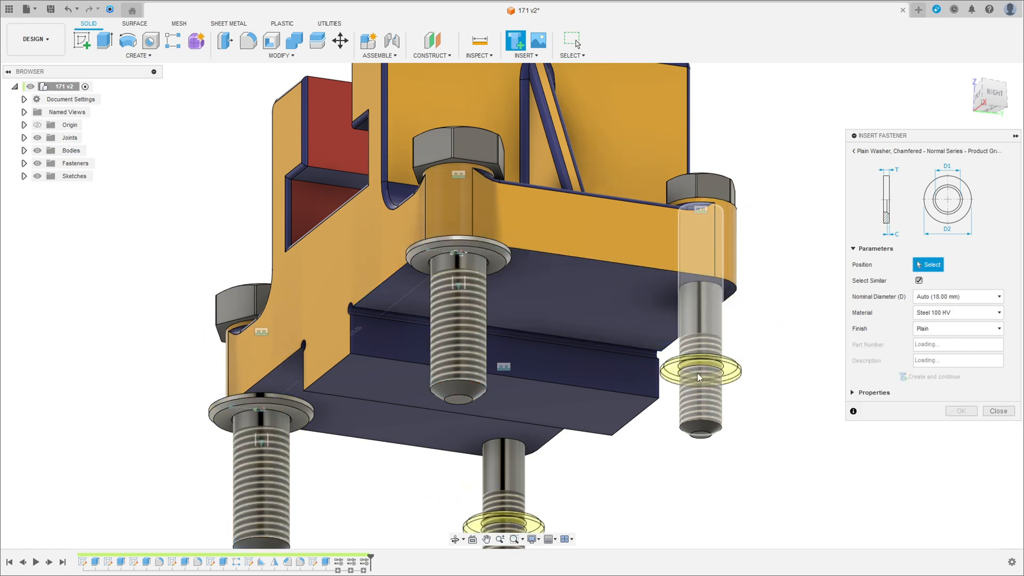
{"action": "left_click", "coordinate": [503, 372]}
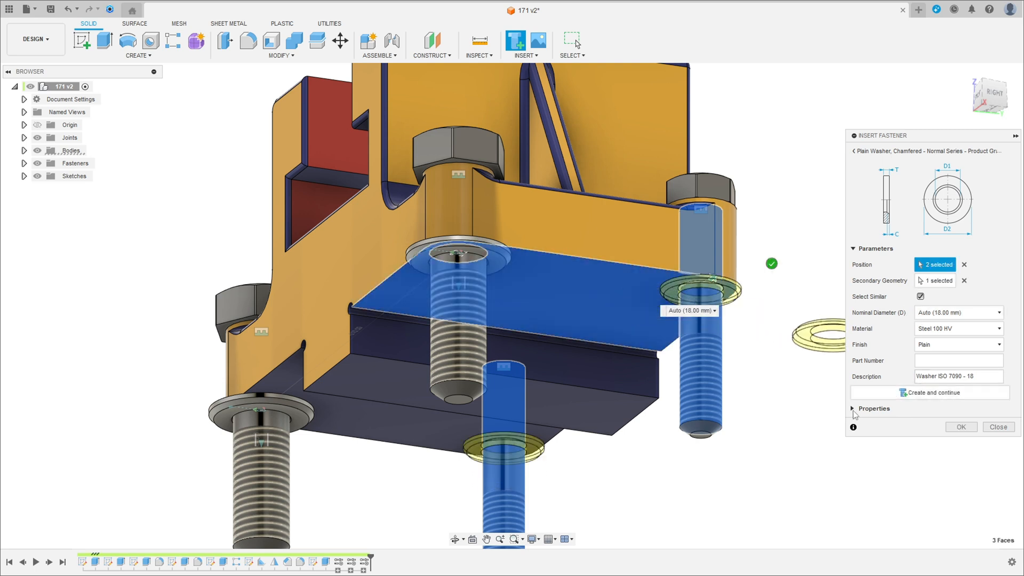
{"action": "left_click", "coordinate": [874, 408]}
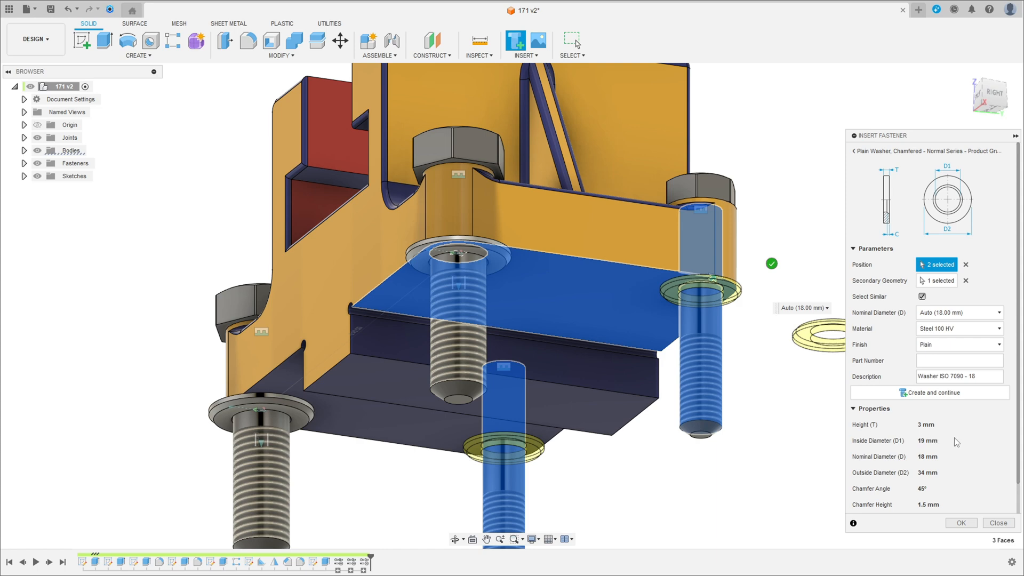
{"action": "mouse_move", "coordinate": [927, 447]}
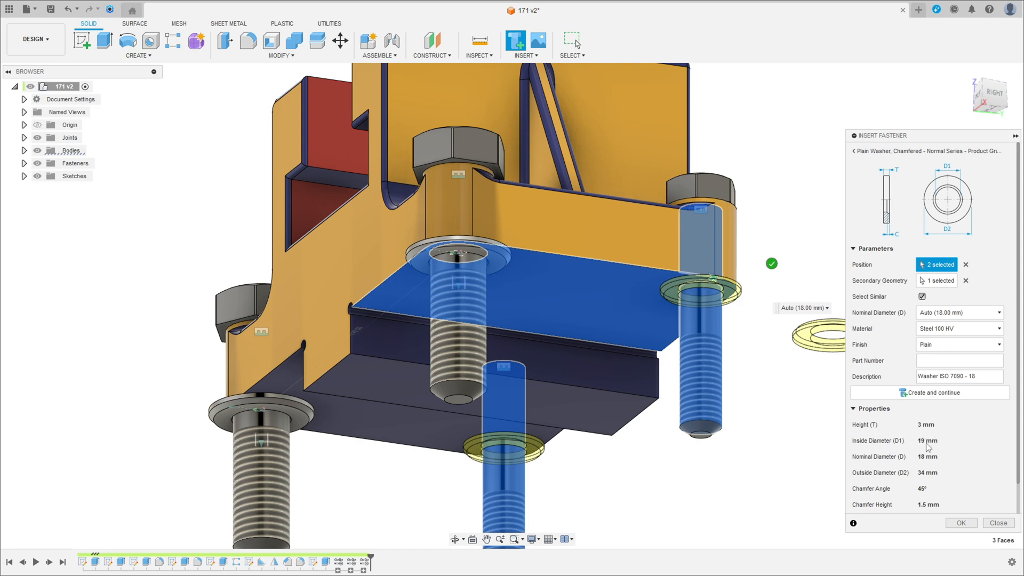
{"action": "mouse_move", "coordinate": [905, 480]}
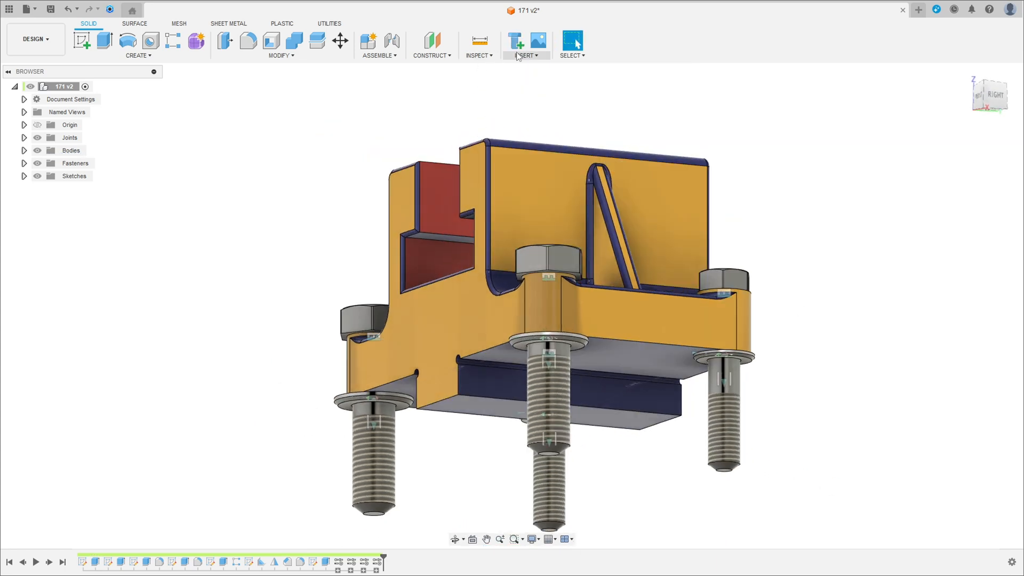
Step: Open Insert Fastener and browse to the ISO metric hex nut variants
{"action": "left_click", "coordinate": [515, 40]}
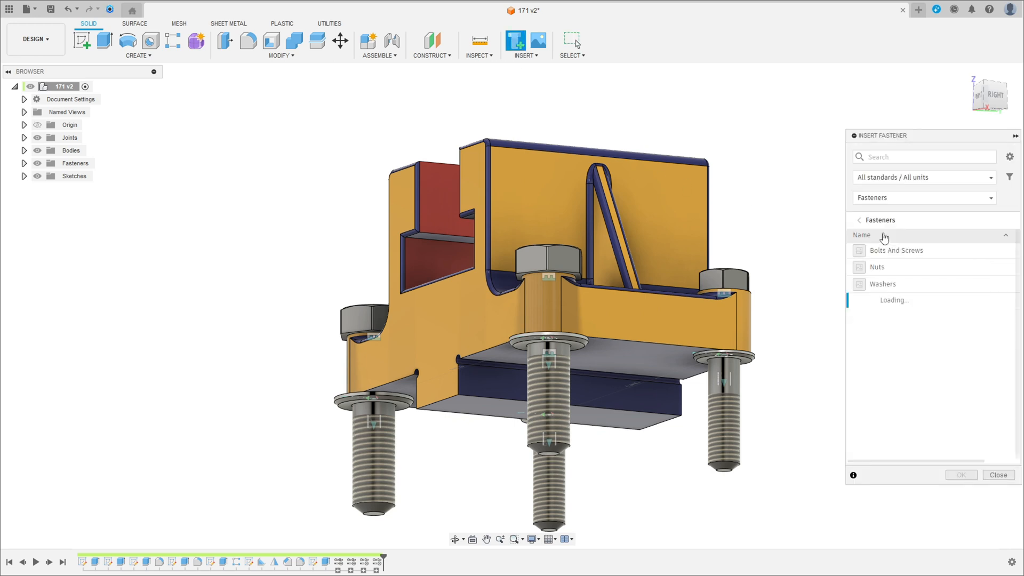
{"action": "left_click", "coordinate": [877, 266]}
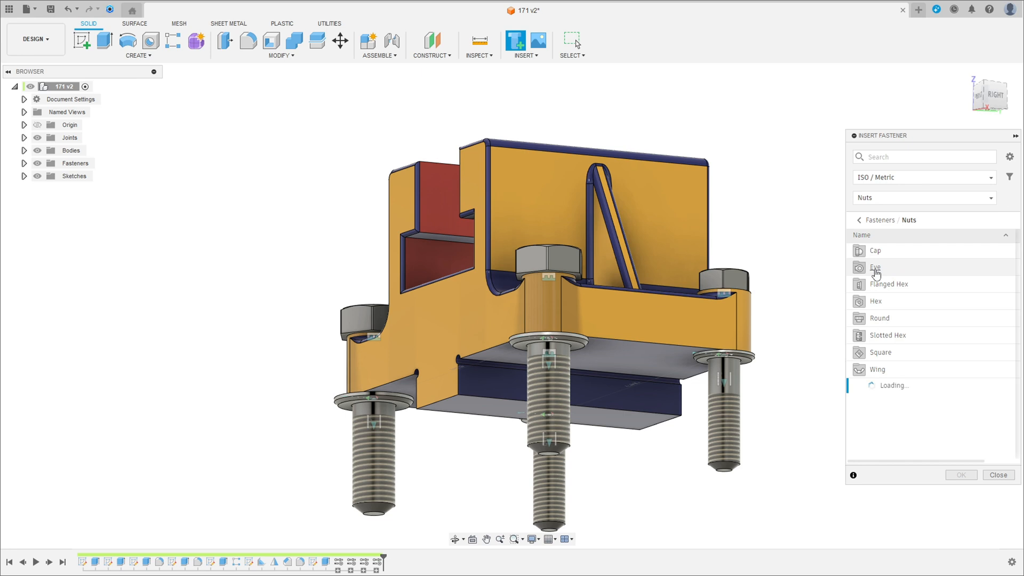
{"action": "left_click", "coordinate": [876, 301]}
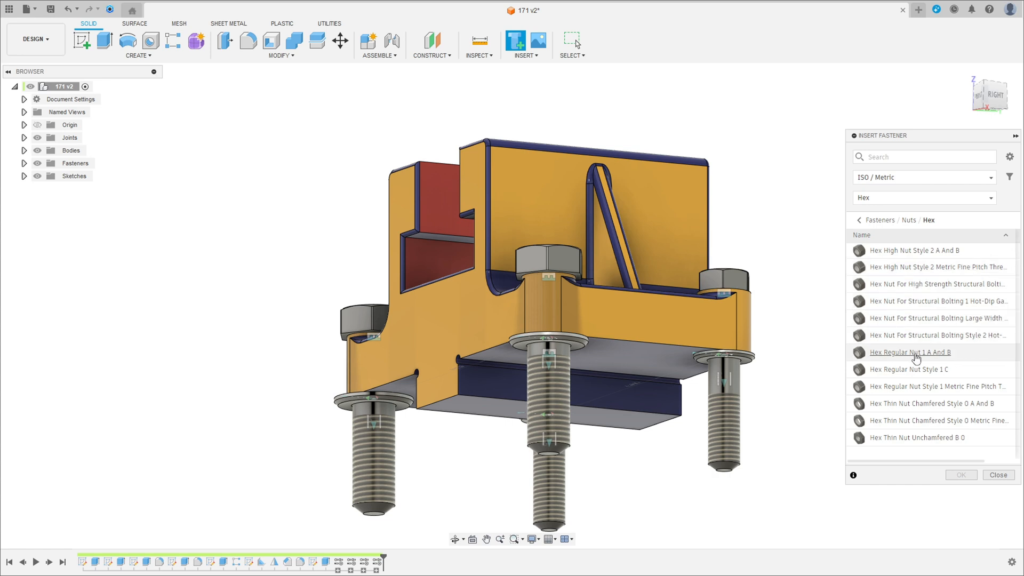
{"action": "mouse_move", "coordinate": [924, 353]}
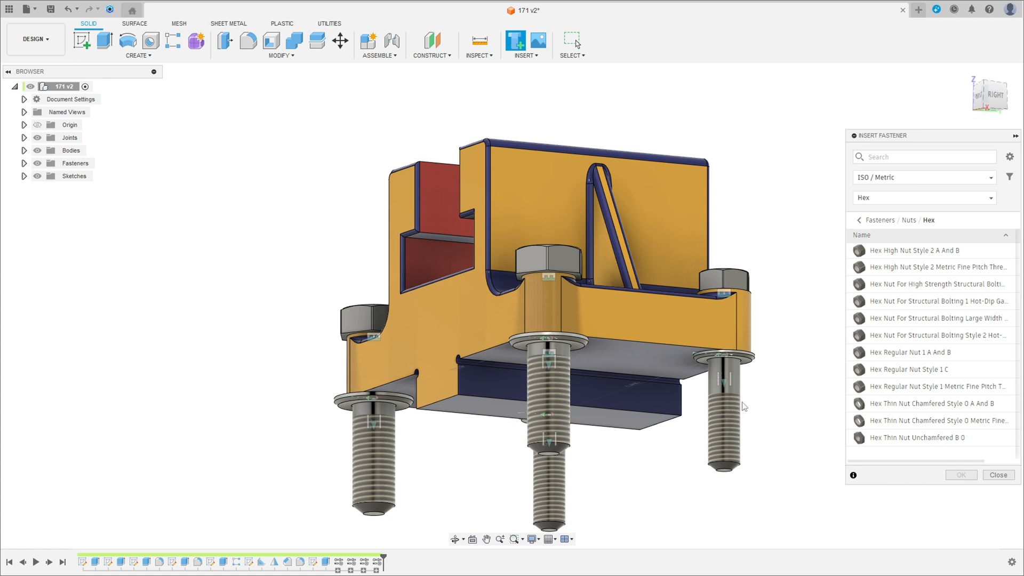
{"action": "mouse_move", "coordinate": [908, 353]}
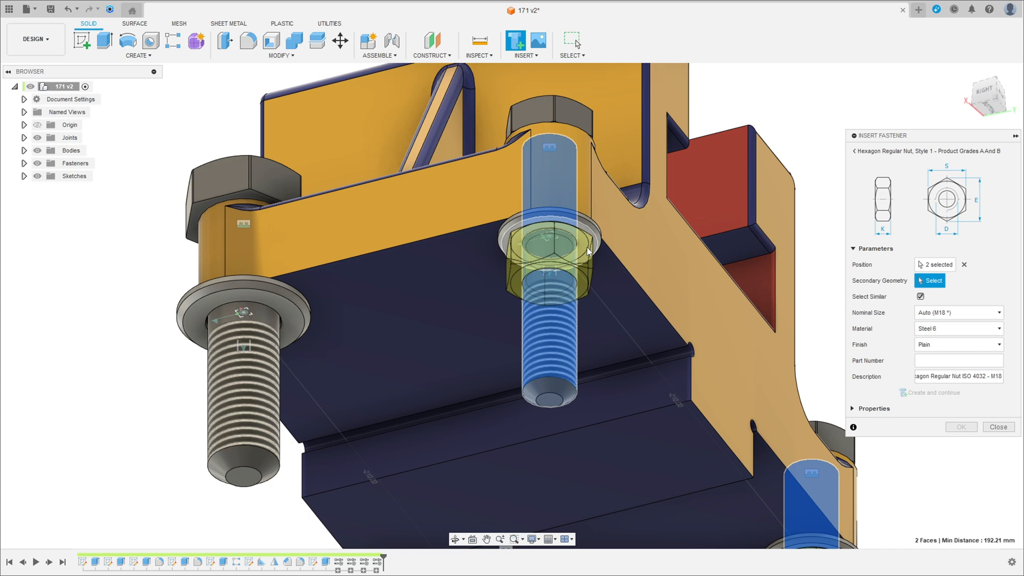
{"action": "mouse_move", "coordinate": [587, 251]}
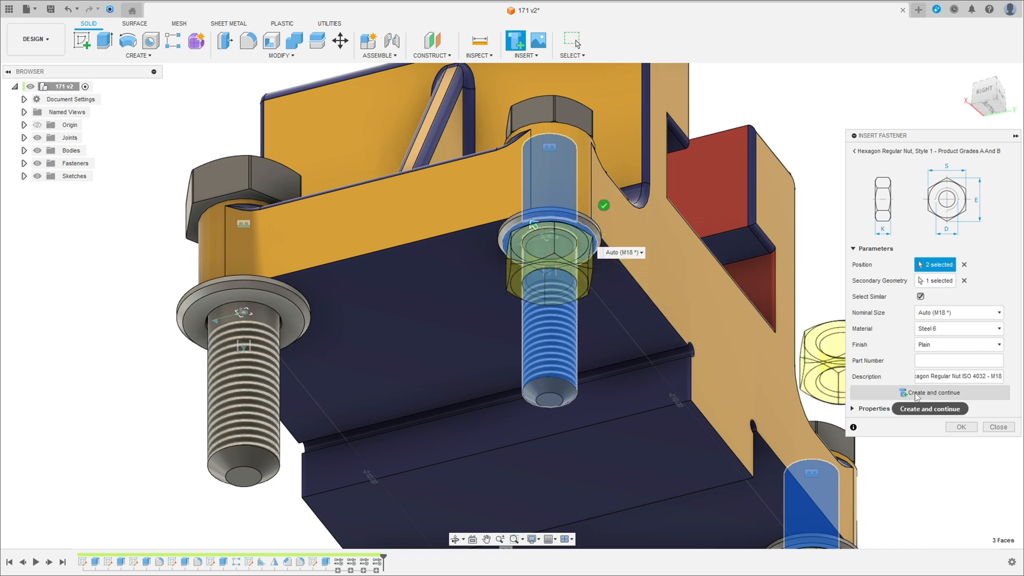
Step: Create the first ISO 4032 M24 hex regular nut and continue placing more
{"action": "left_click", "coordinate": [930, 393]}
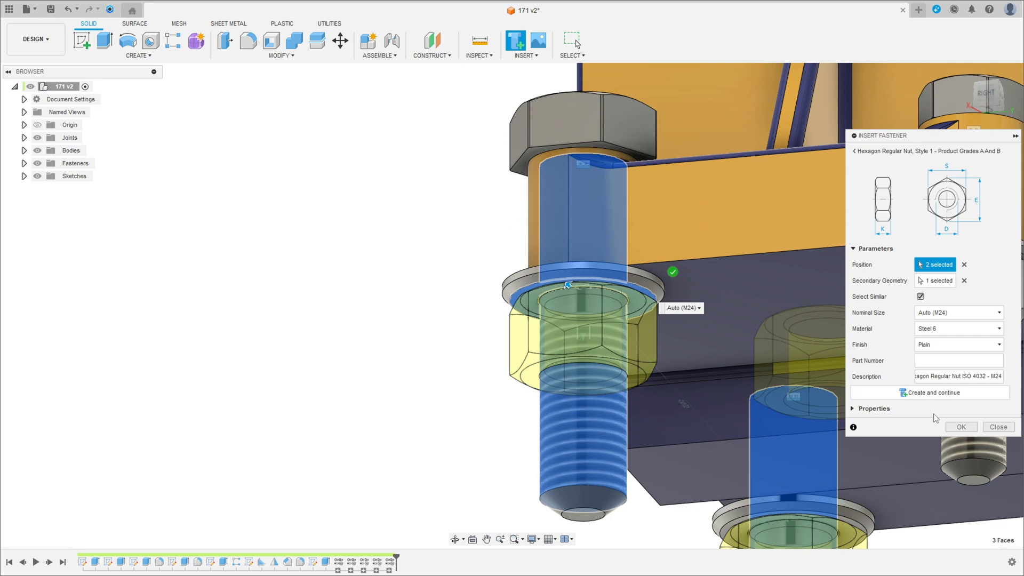
{"action": "mouse_move", "coordinate": [745, 444]}
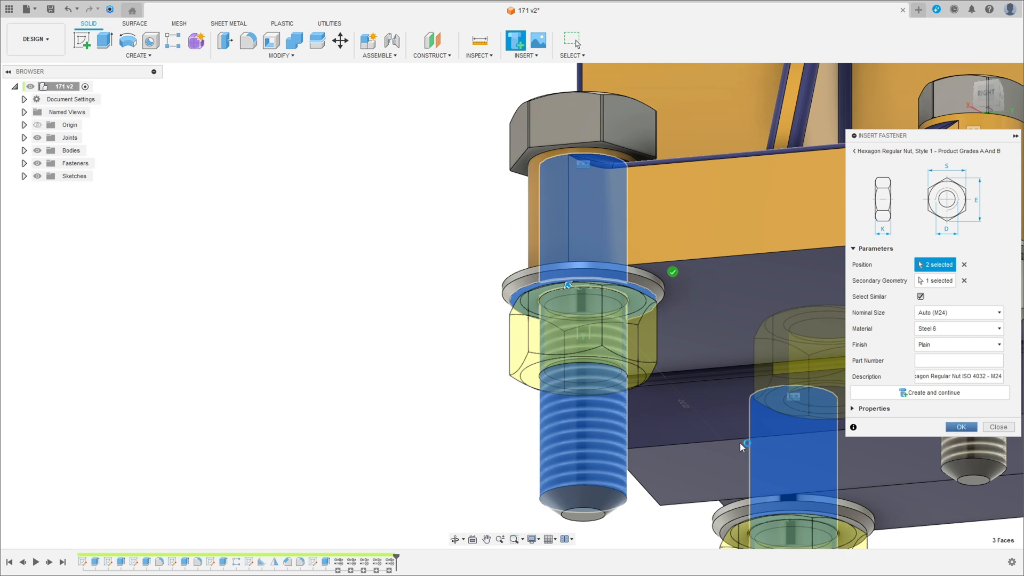